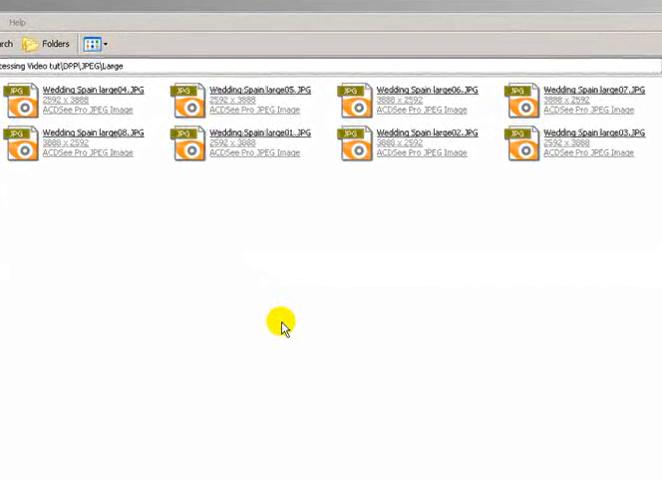
mouse_move(276, 256)
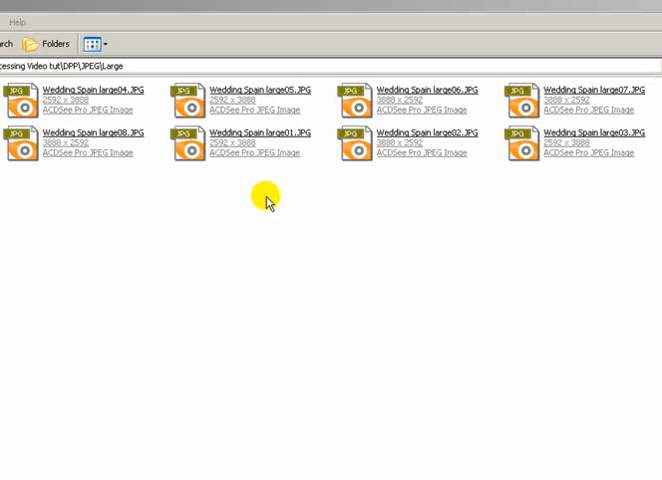
Step: Switch the Wedding Span folder to thumbnail view so the JPEGs show as previews
click(88, 90)
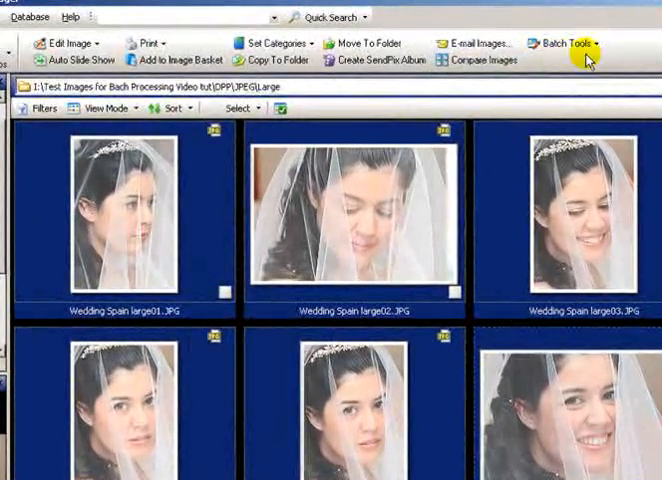
Step: Start Batch Resize Images from the Batch Tools list
click(576, 42)
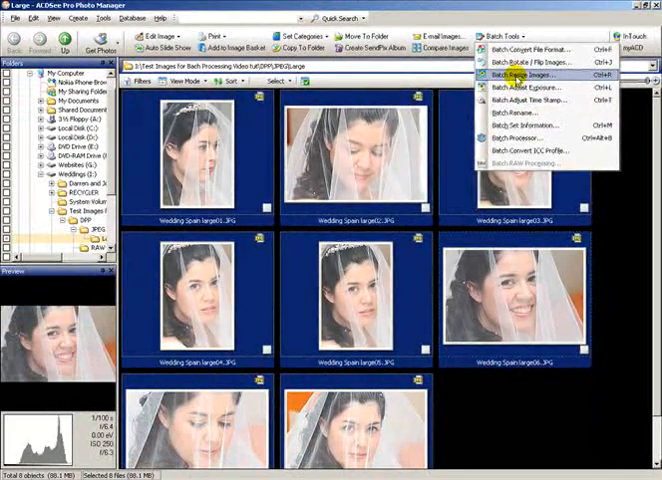
click(524, 74)
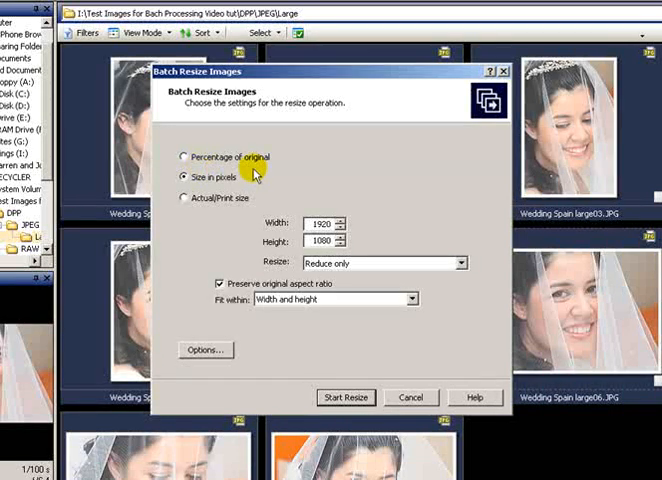
mouse_move(218, 208)
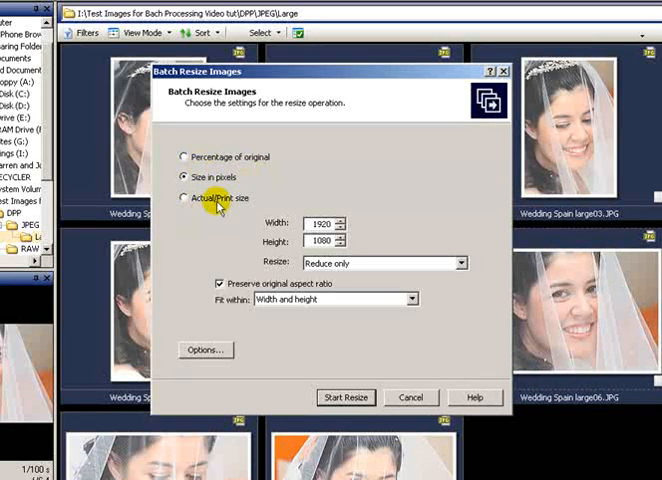
mouse_move(290, 230)
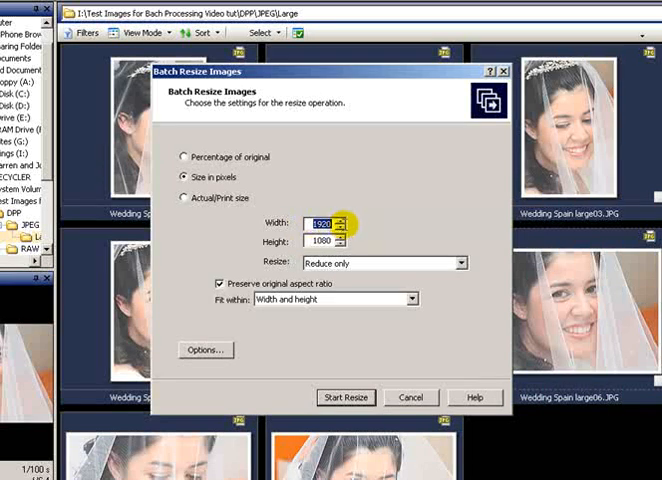
Step: Set the resize size to 600 by 600 pixels, fitting within width and height
text(6)
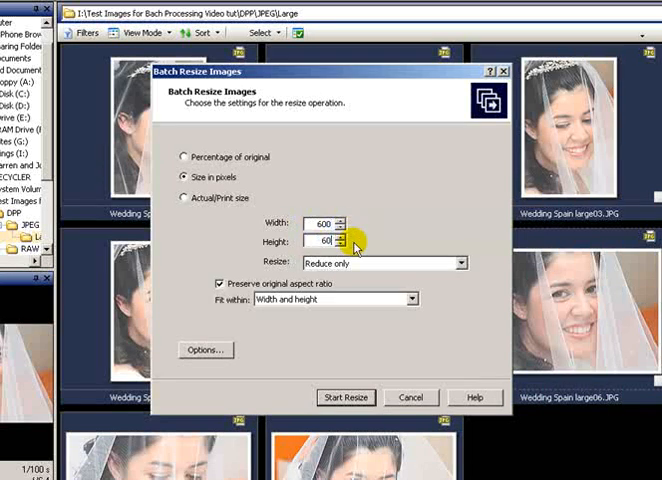
text(0)
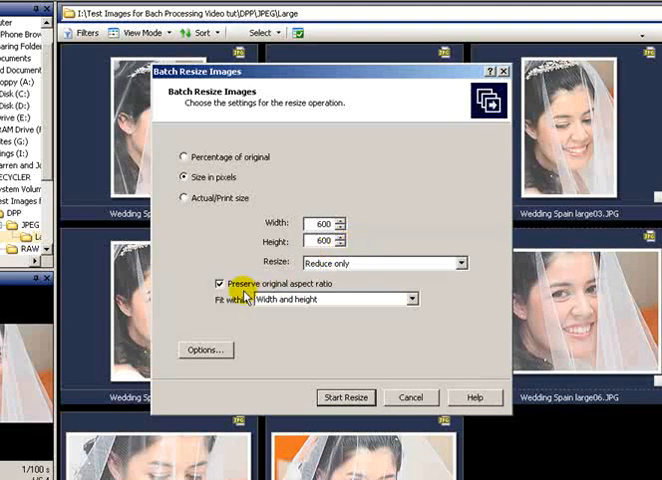
mouse_move(390, 308)
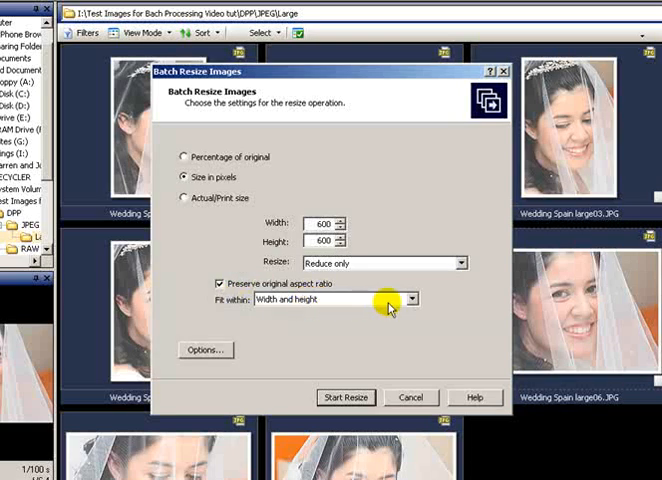
click(410, 300)
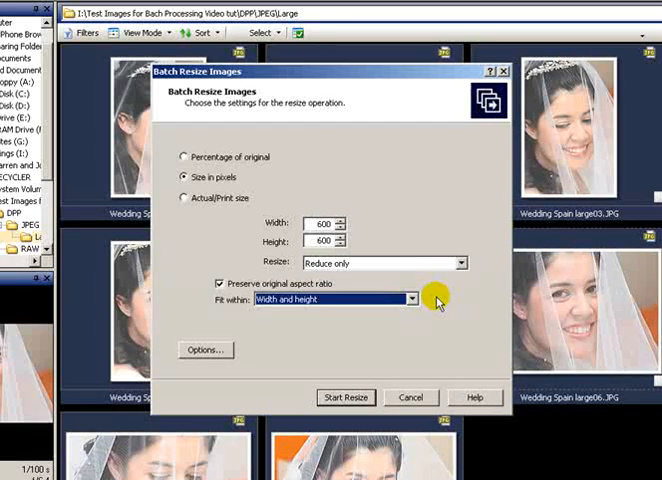
click(204, 350)
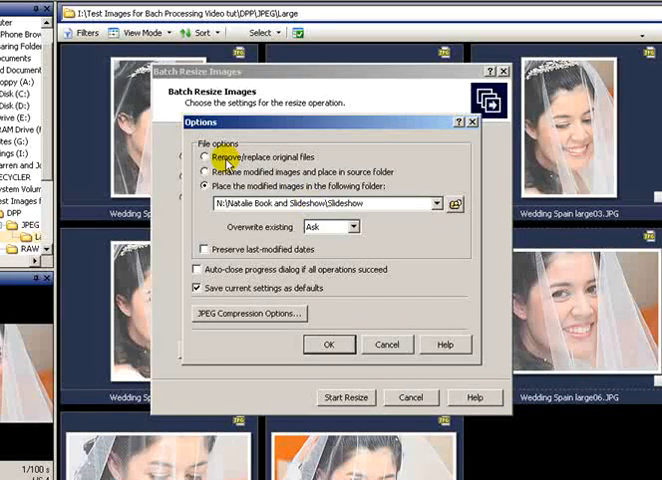
Step: Review the output options and JPEG compression, then choose to replace the original files
click(204, 156)
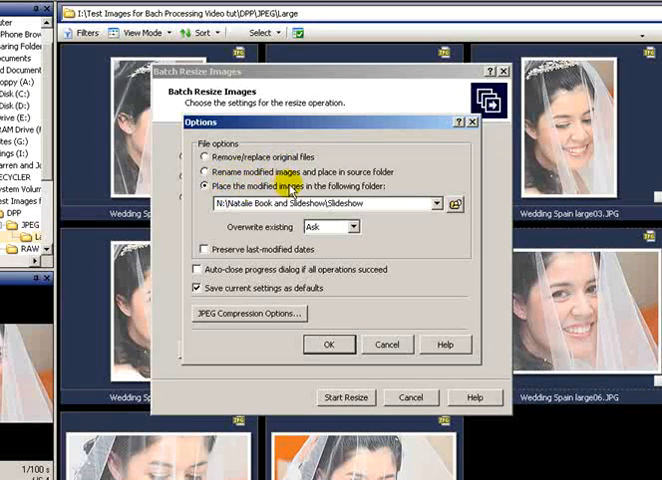
mouse_move(424, 202)
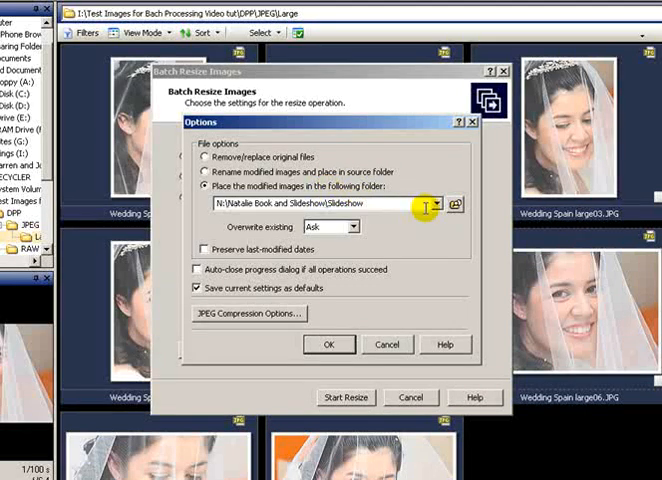
click(246, 314)
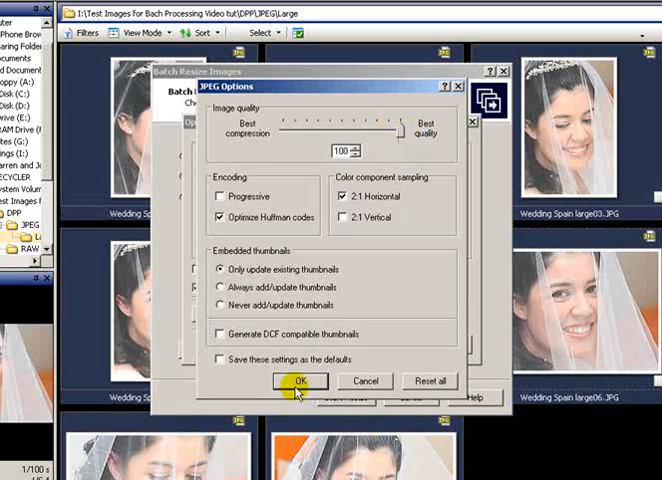
click(296, 380)
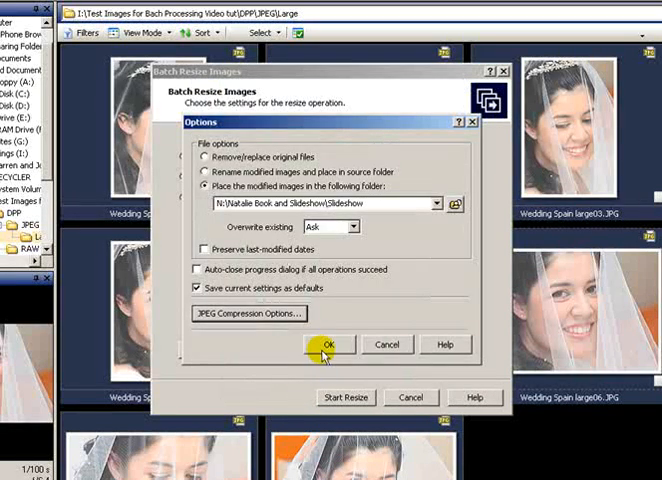
click(328, 344)
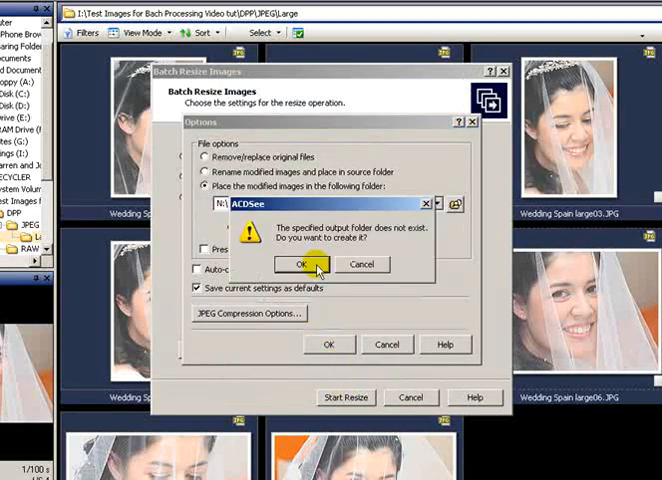
click(304, 264)
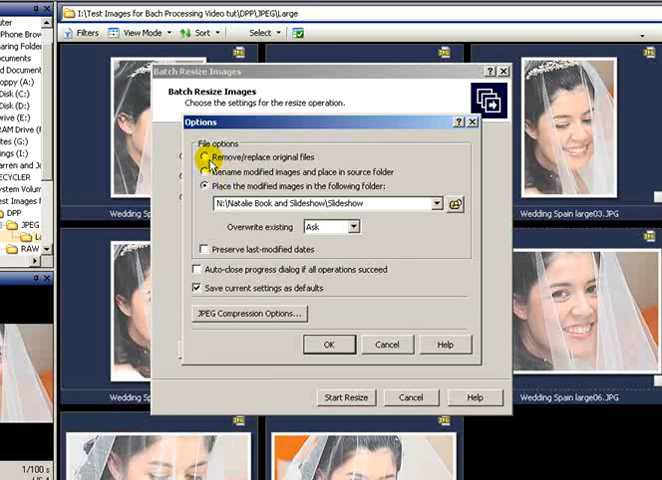
click(204, 160)
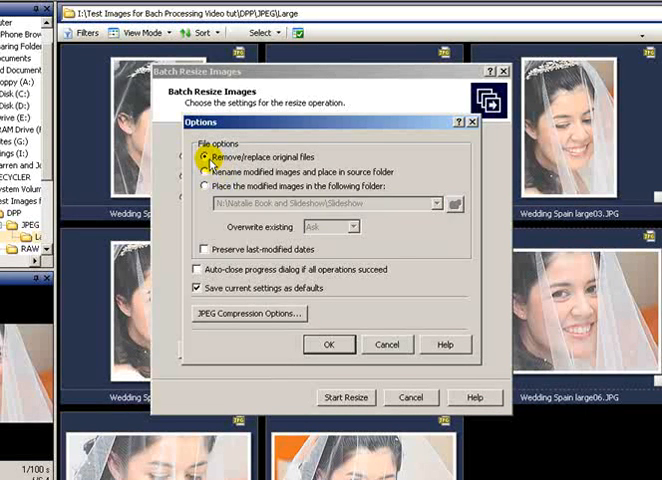
click(328, 344)
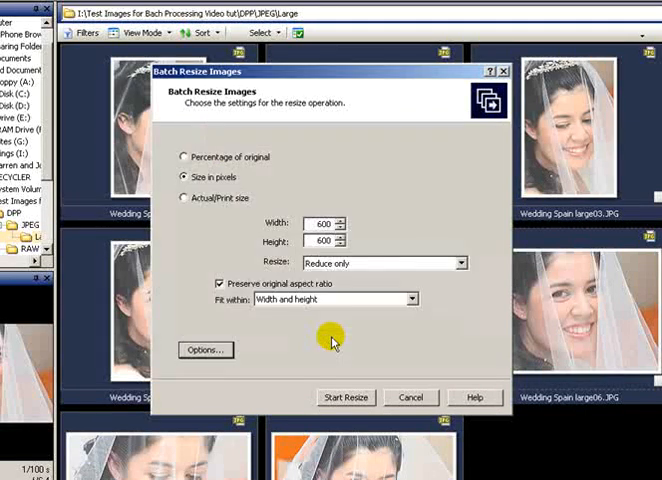
mouse_move(164, 198)
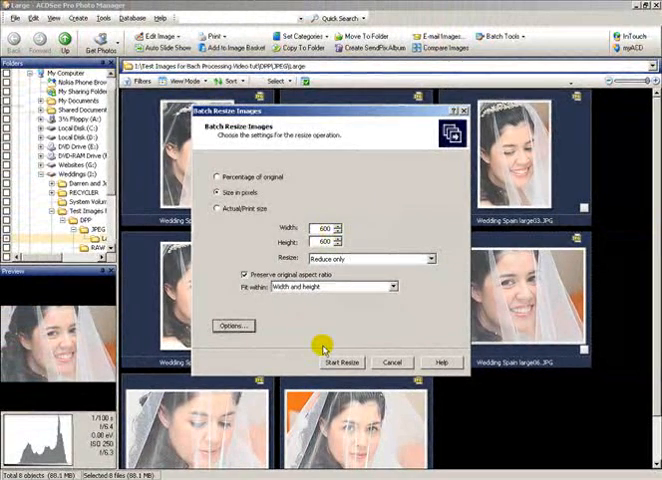
Step: Run the batch resize on the eight wedding photos
click(340, 362)
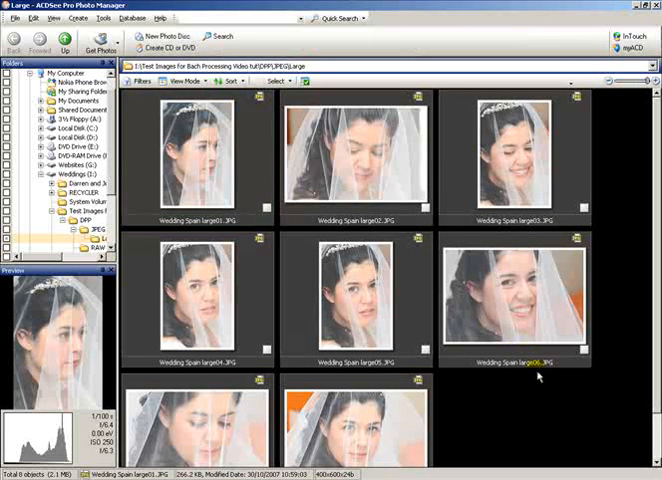
mouse_move(532, 380)
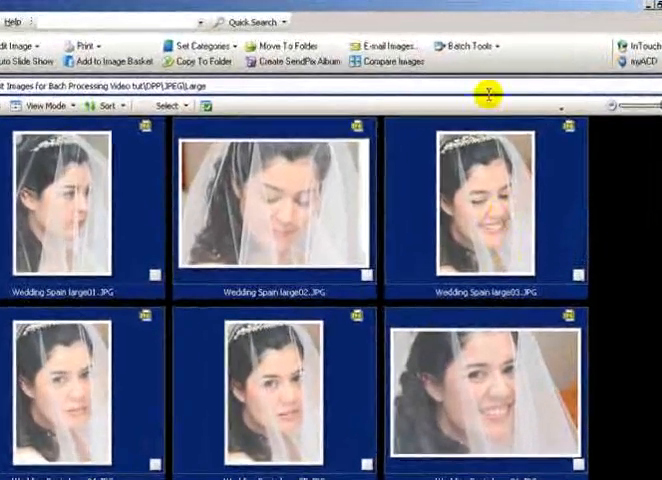
Step: Start Batch Rename from the Batch Tools list
click(472, 40)
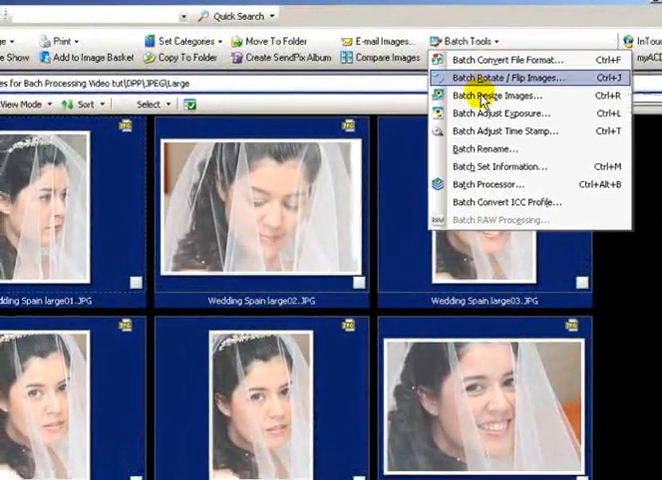
click(492, 148)
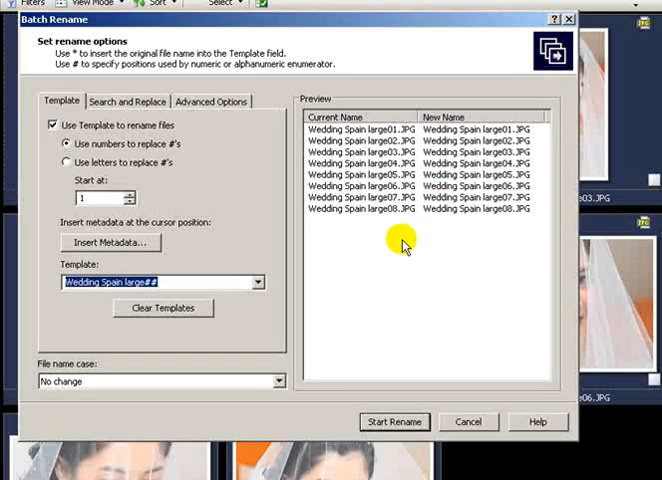
mouse_move(208, 210)
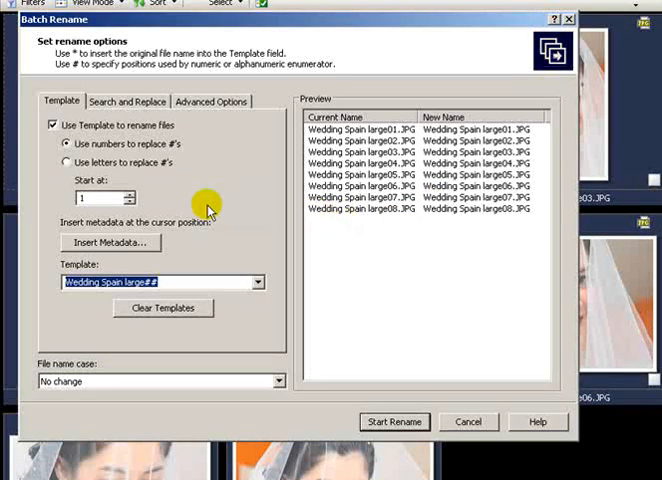
mouse_move(236, 236)
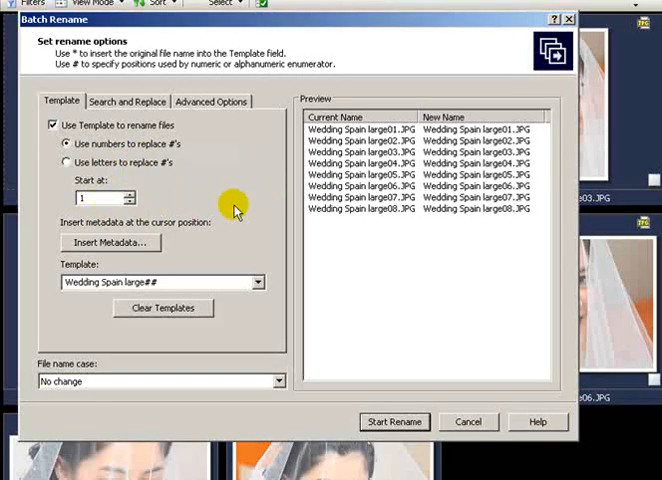
mouse_move(144, 292)
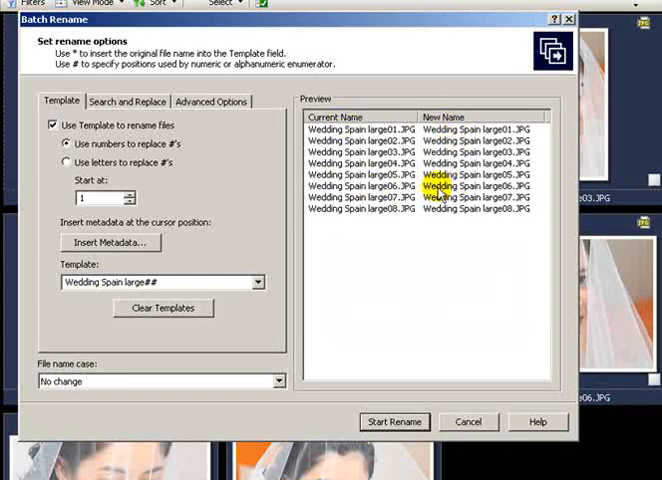
Step: Choose the ## numbering template starting at 1, previewing 01.JPG through 08.JPG
click(256, 282)
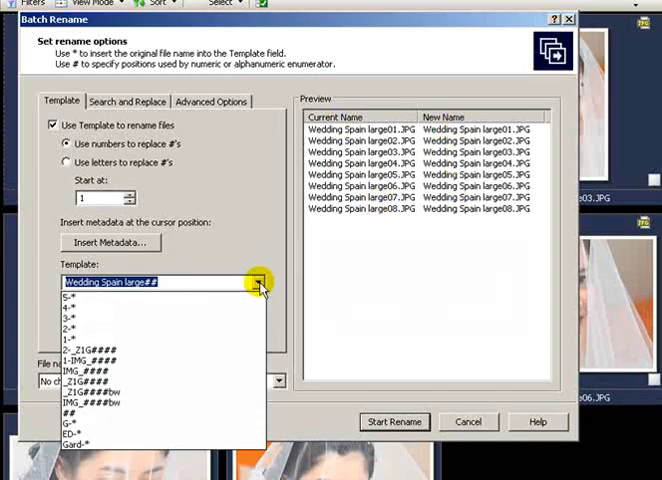
mouse_move(164, 416)
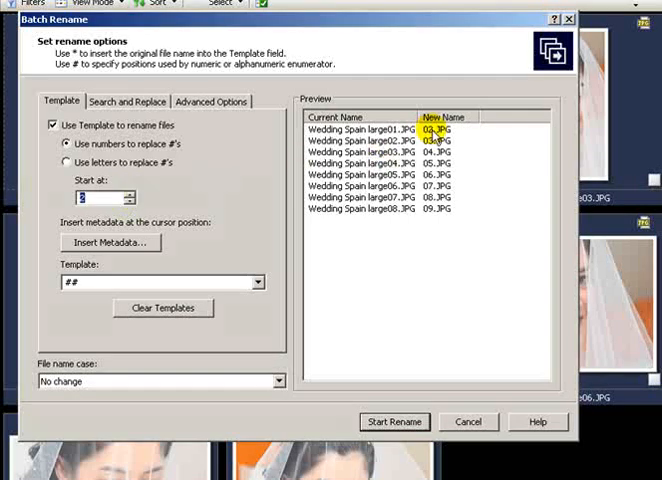
click(128, 192)
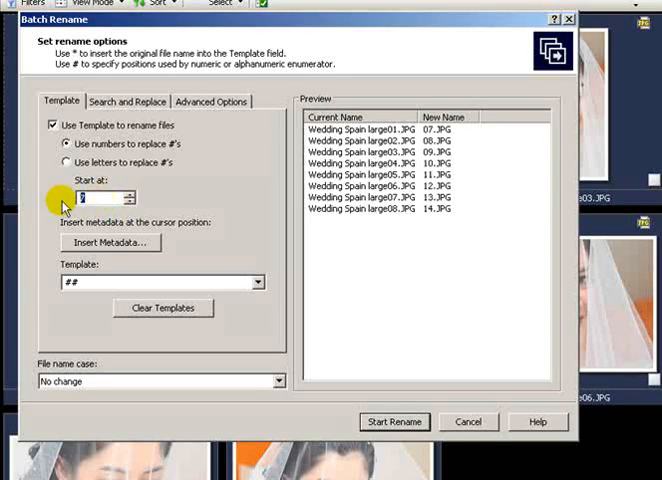
text(999)
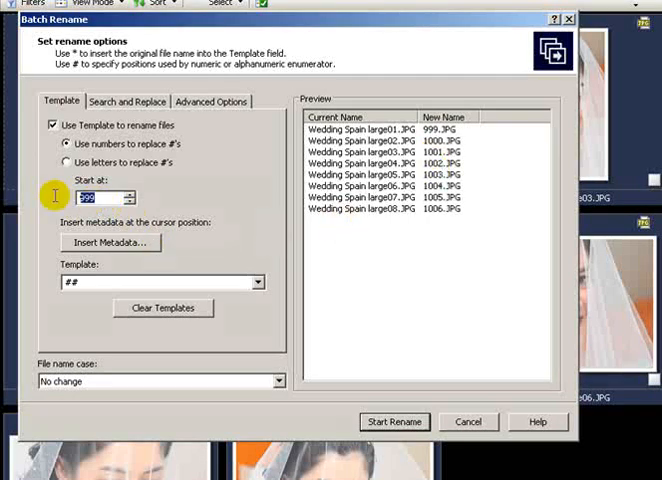
text(1)
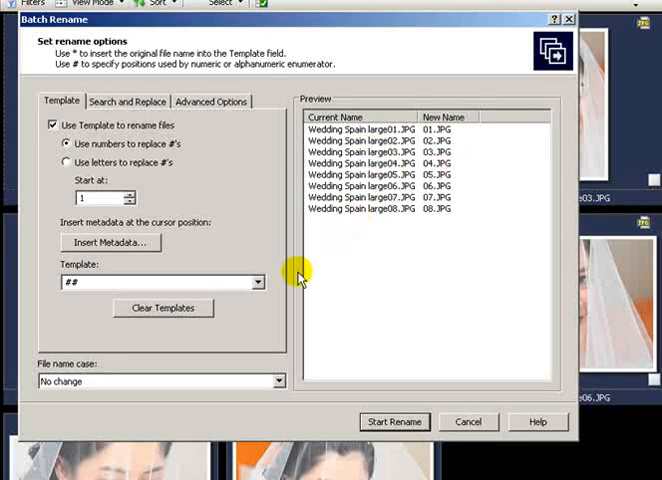
mouse_move(360, 402)
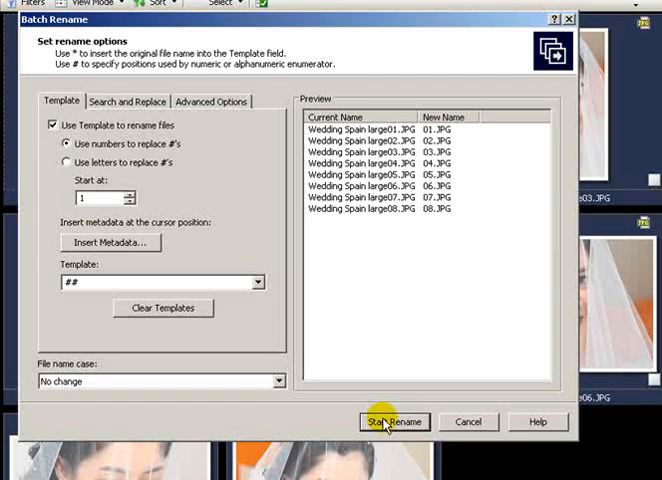
Step: Run the rename so the photos become 01.JPG through 08.JPG
click(392, 420)
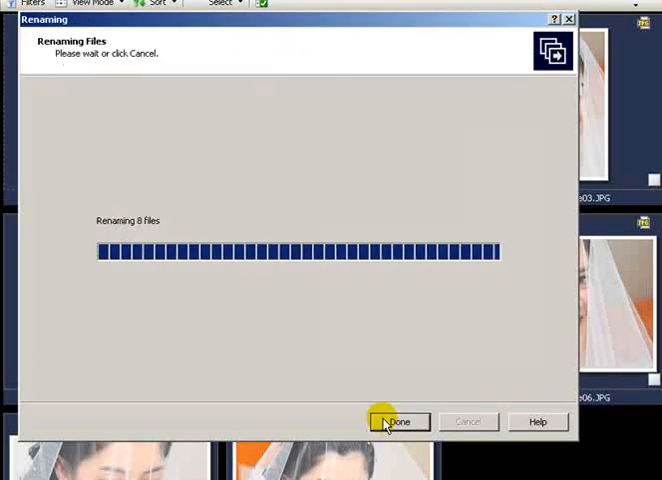
click(398, 420)
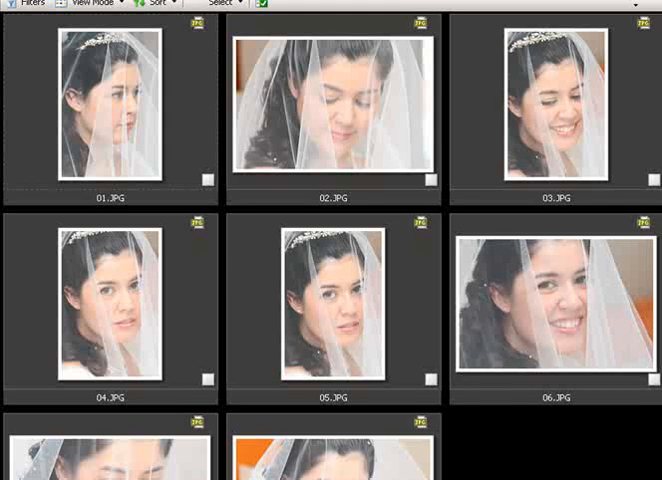
mouse_move(572, 468)
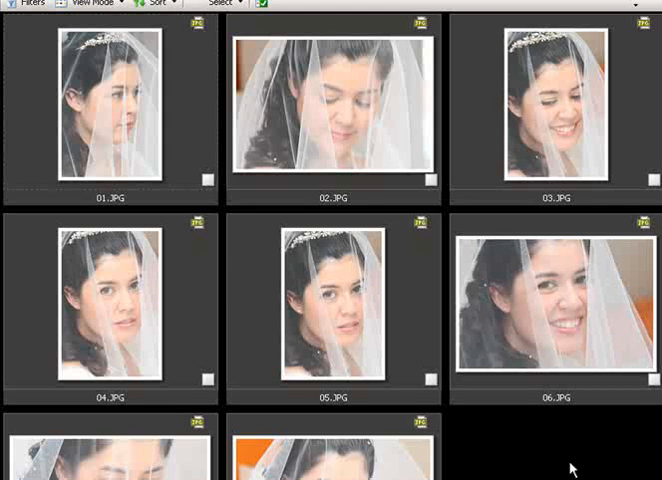